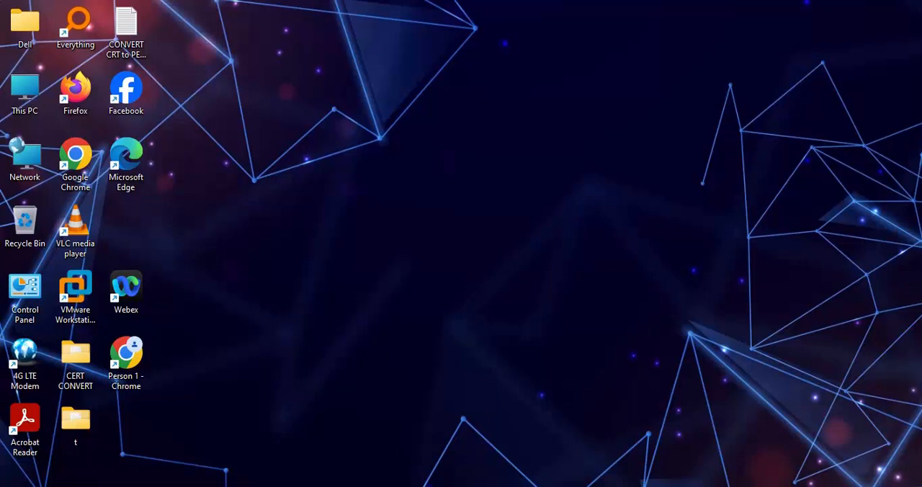
# Open the CERT CONVERT folder from the desktop in File Explorer
pyautogui.doubleClick(75, 352)
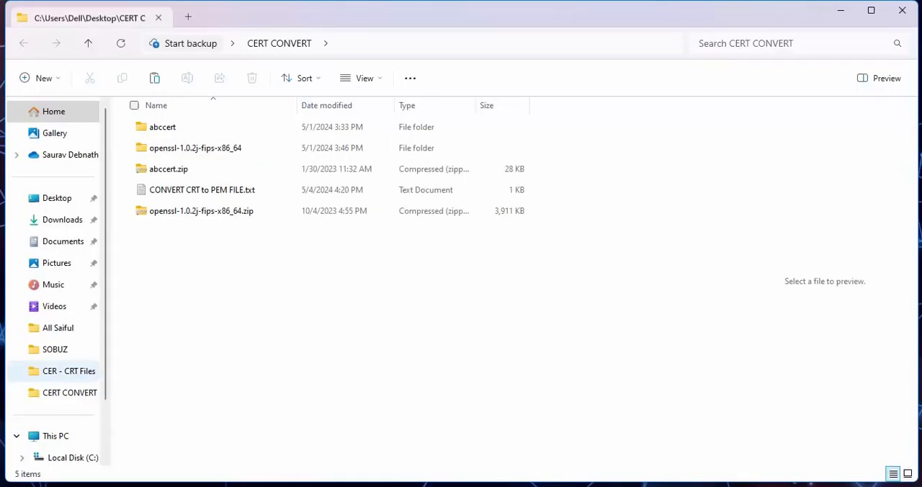
pyautogui.moveTo(163, 127)
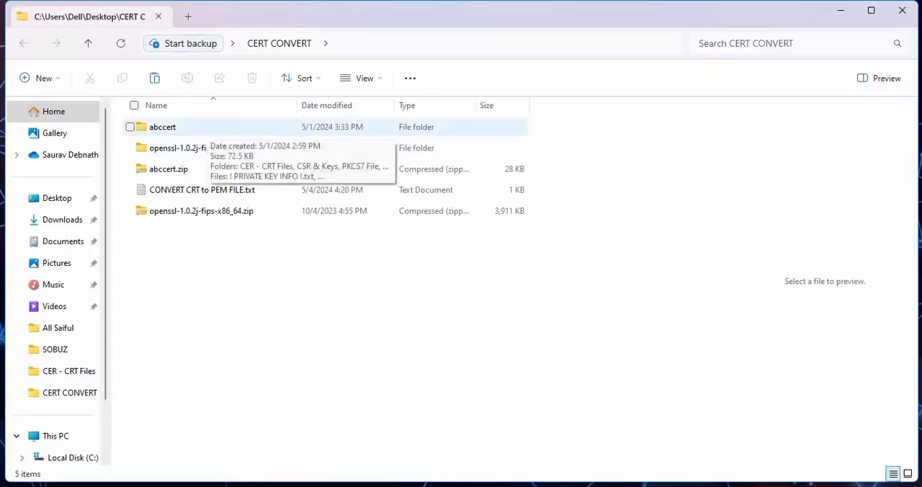
# Open the abccert folder and its CONVERT CRT to PEM FILE.txt conversion notes
pyautogui.doubleClick(163, 127)
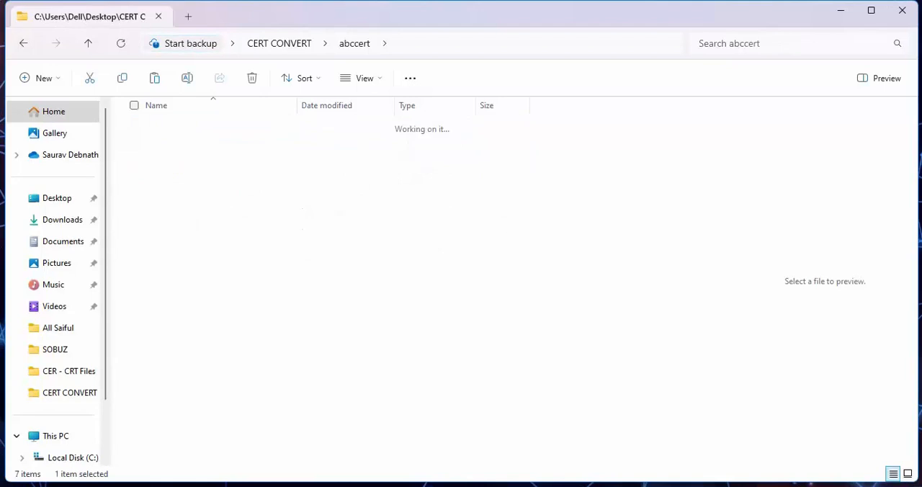
pyautogui.click(58, 372)
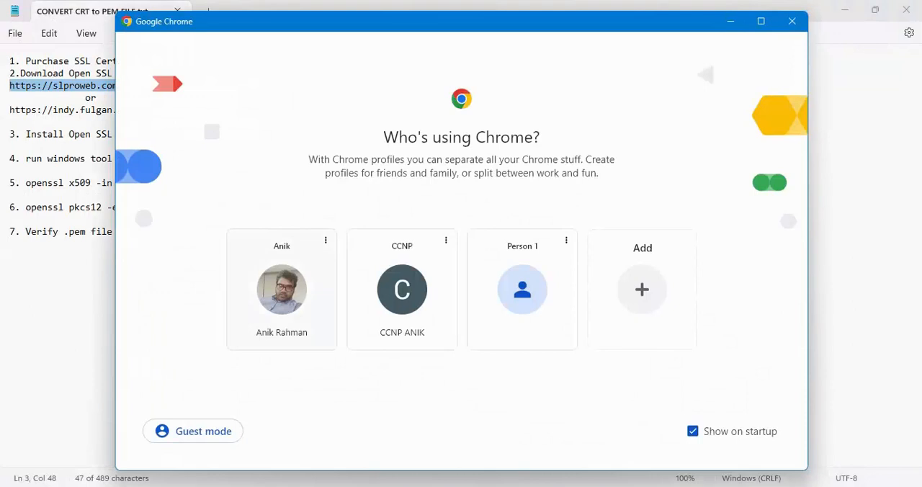
# Browse to slproweb.com/products/Win32OpenSSL.html and download the Win64 OpenSSL v3.3.0 Light installer
pyautogui.click(283, 289)
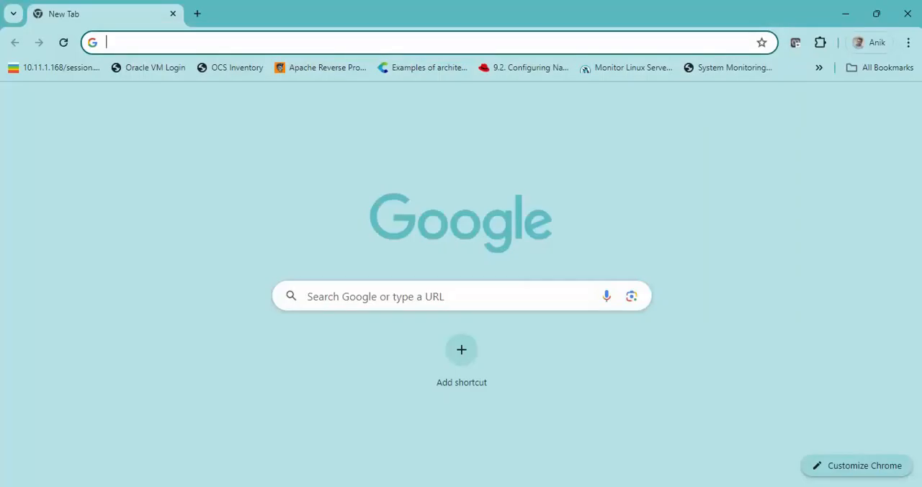
pyautogui.write('https://slproweb.com/products/Win32OpenSSL.html')
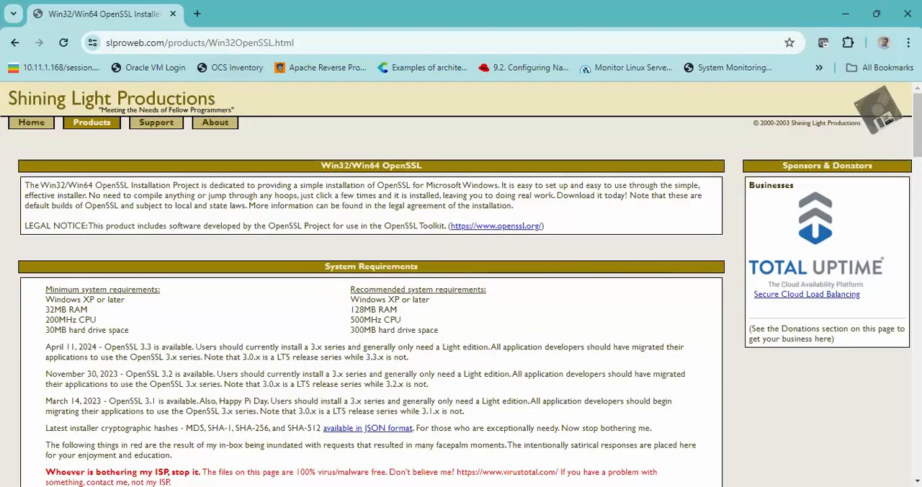
pyautogui.scroll(-3)
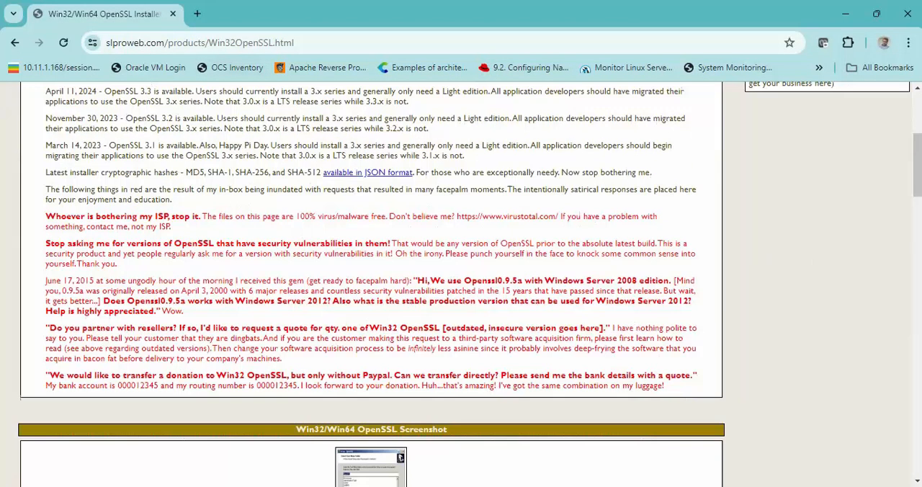
pyautogui.scroll(-3)
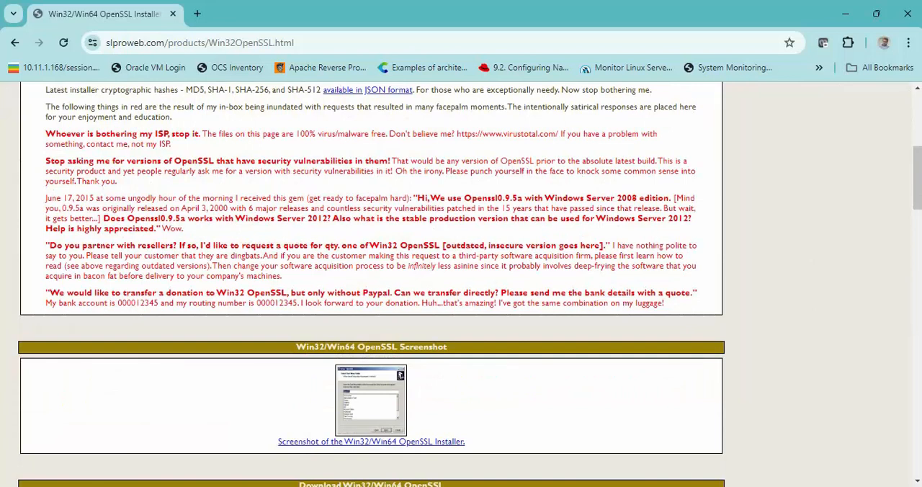
pyautogui.scroll(-3)
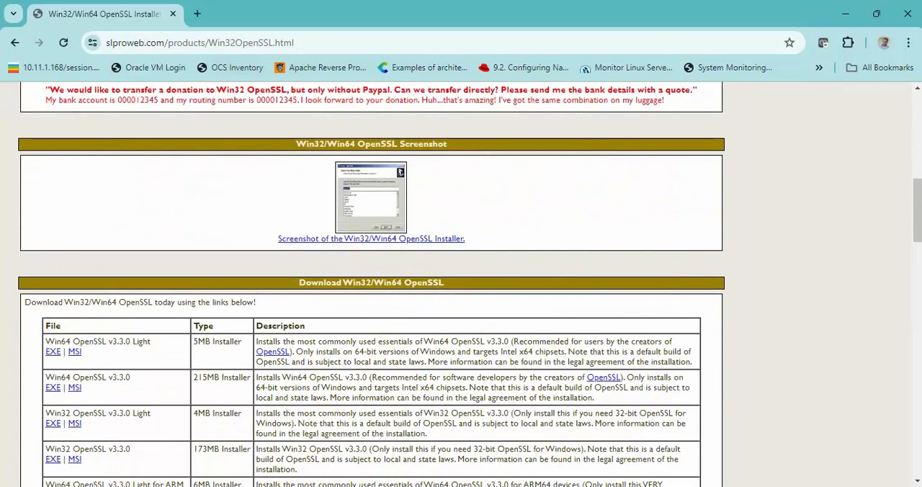
pyautogui.click(72, 361)
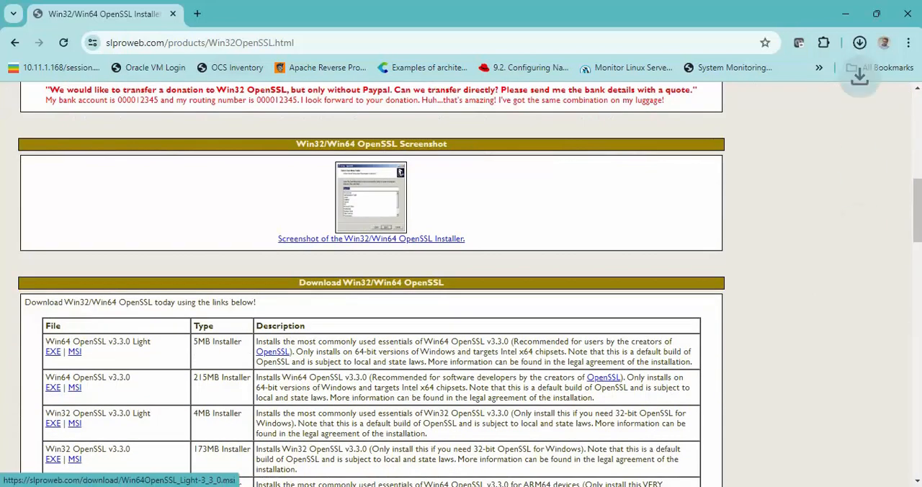
# Run the installer, accept the license, keep DLLs in the bin directory and finish setup
pyautogui.click(49, 353)
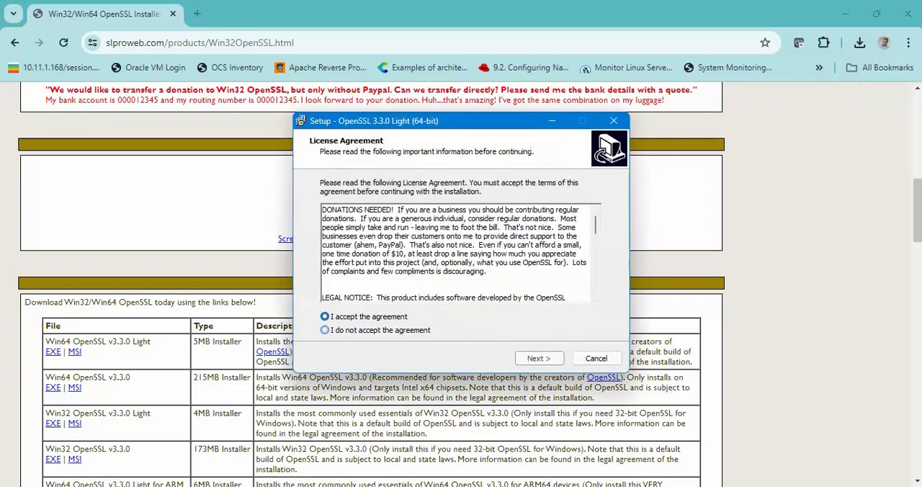
pyautogui.click(538, 357)
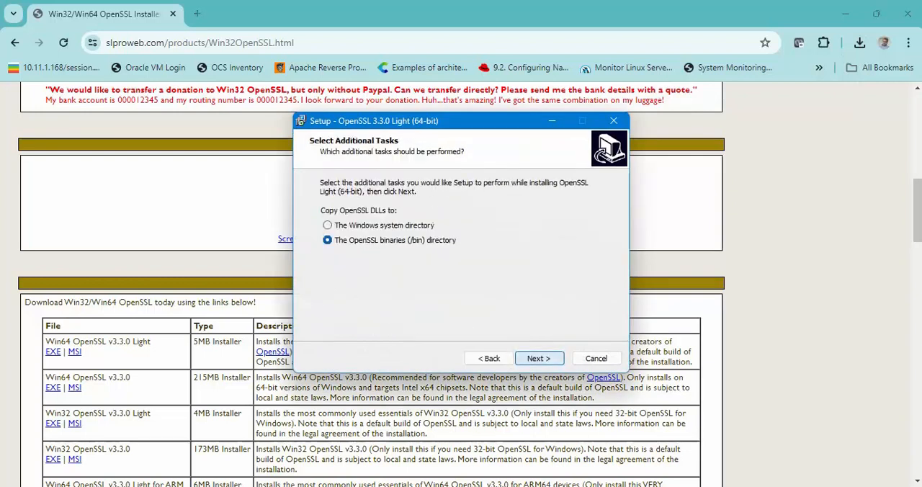
pyautogui.click(539, 358)
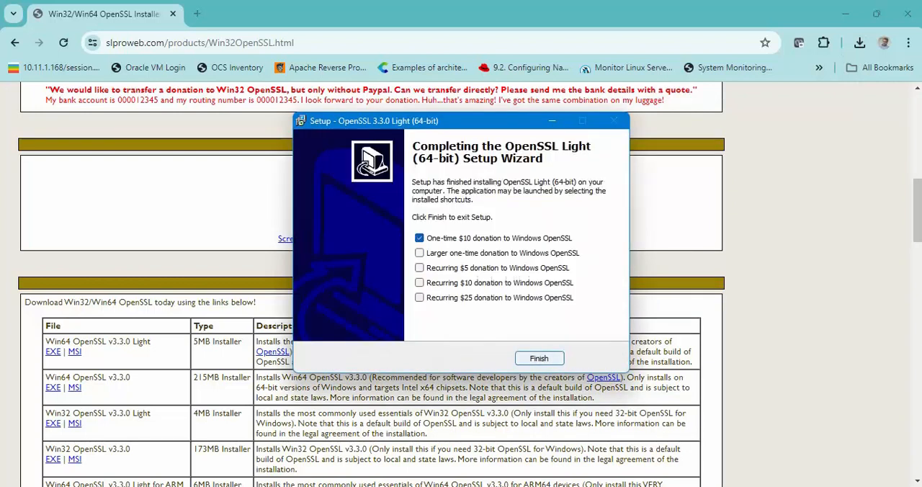
pyautogui.click(420, 238)
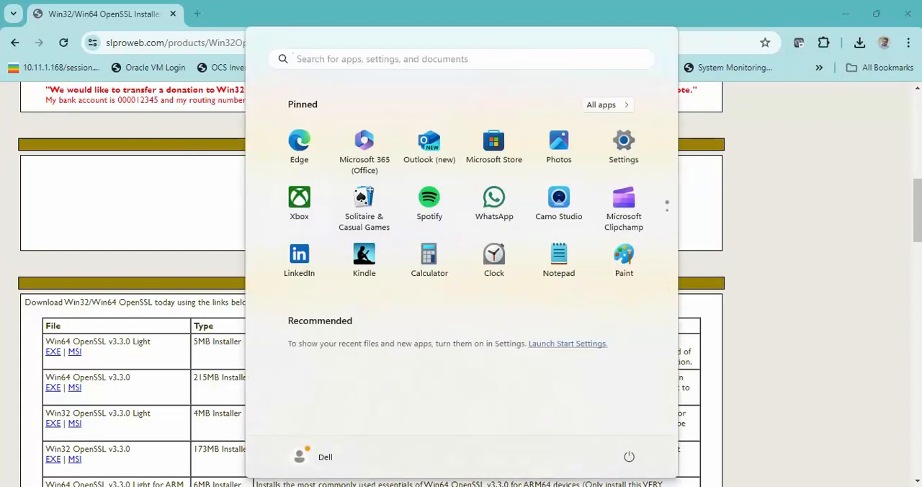
# Search 'op' in the Start menu to launch the Win64 OpenSSL Command Prompt
pyautogui.click(461, 59)
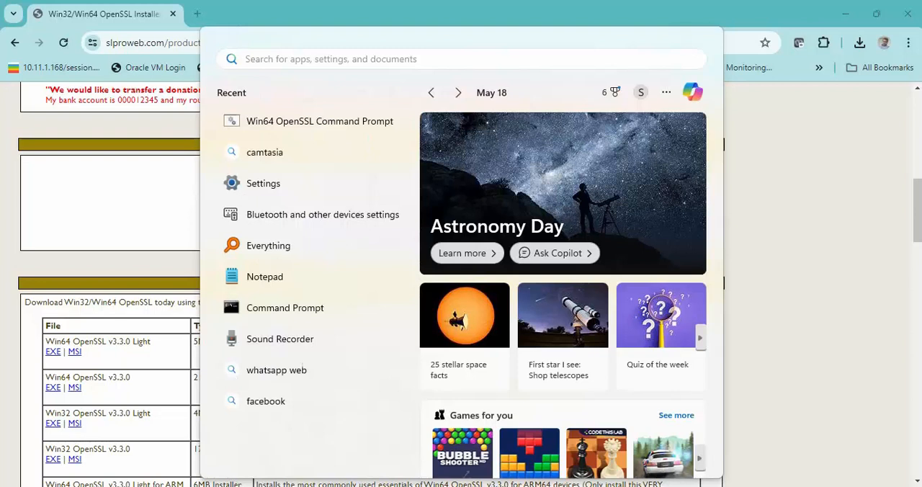
pyautogui.write('op')
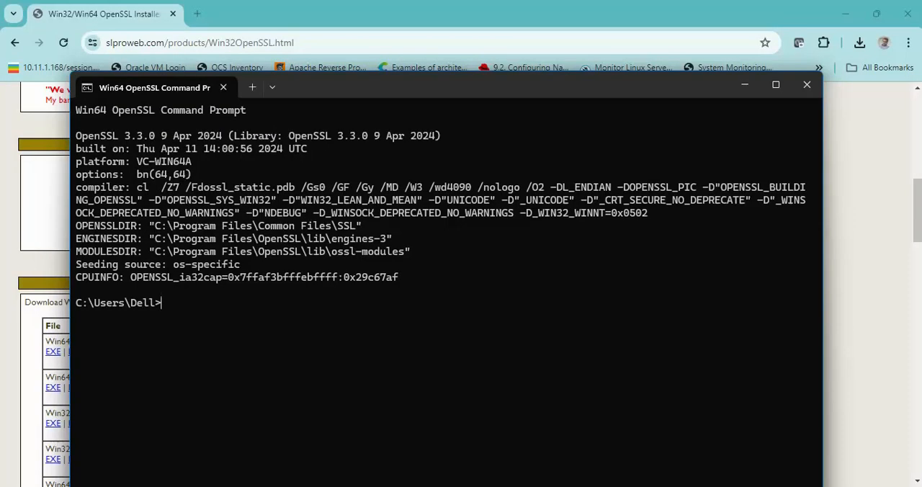
# Change to the CER - CRT Files folder, list its contents and pick a certificate file name
pyautogui.write('cd')
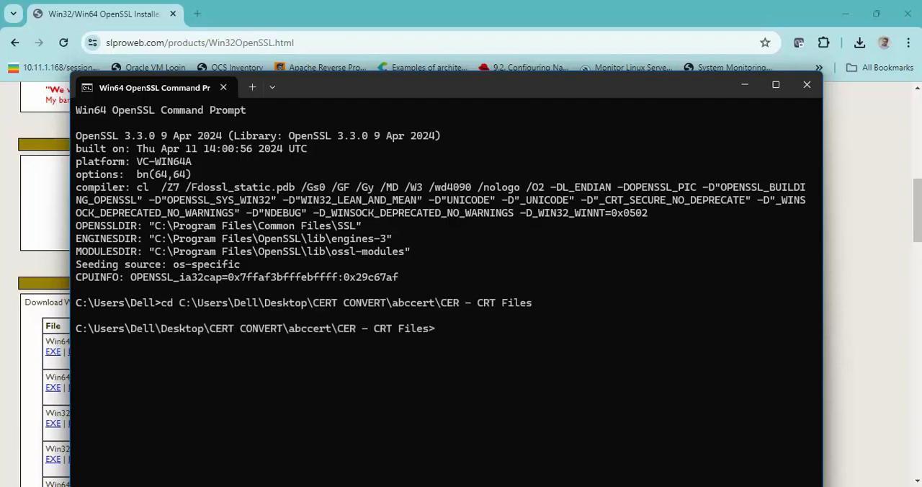
pyautogui.write('dir')
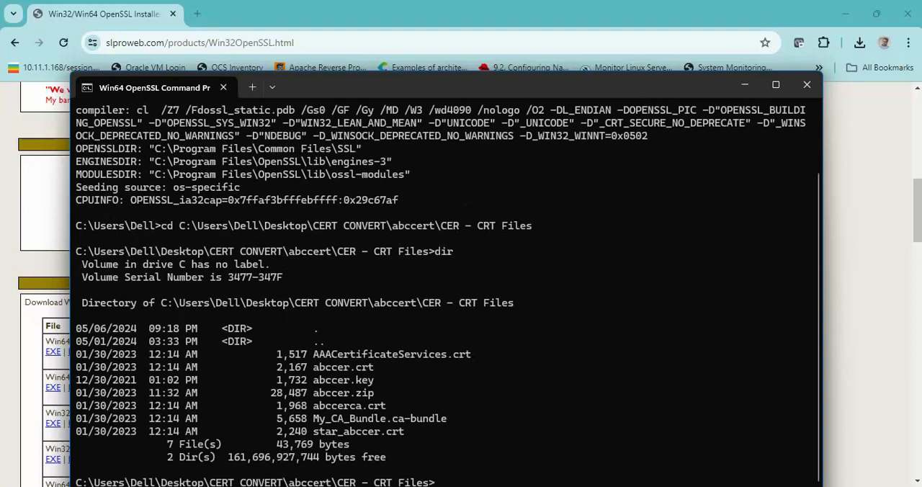
pyautogui.doubleClick(367, 432)
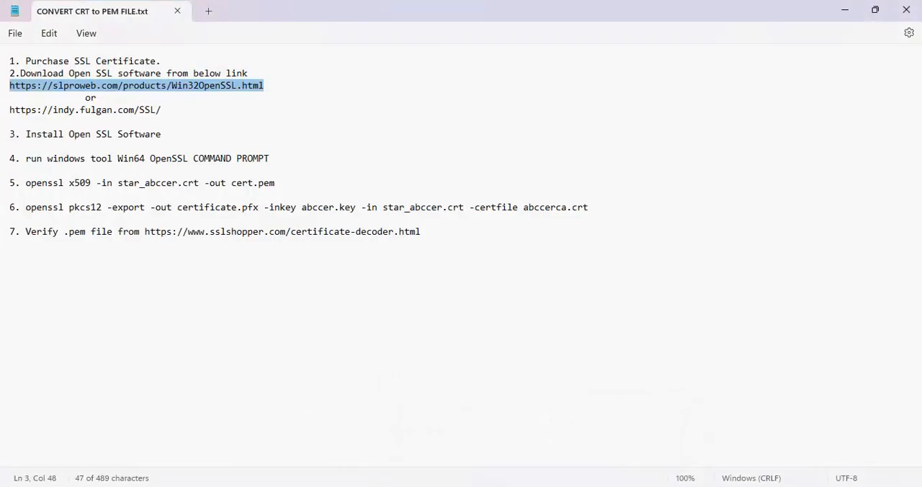
# Copy the step 5 command 'openssl x509 -in star_abccer.crt -out cert.pem' and fill in star_abccer.crt
pyautogui.moveTo(26, 183); pyautogui.dragTo(250, 183)
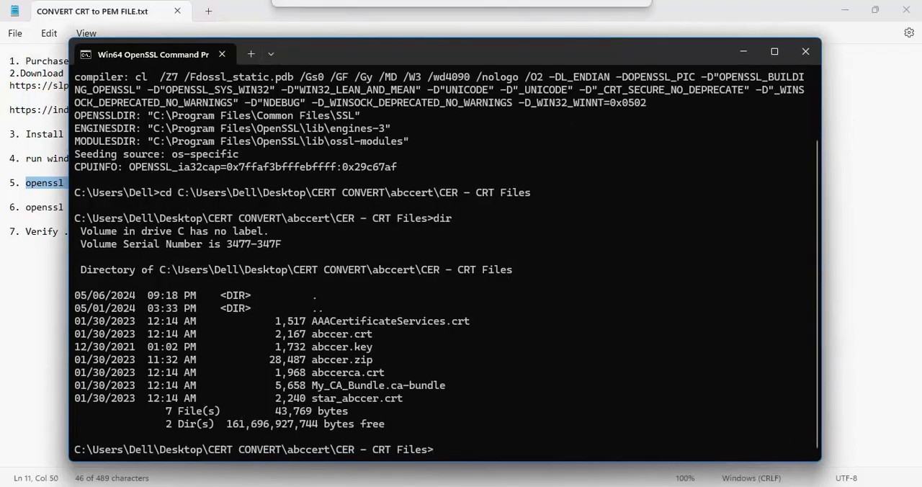
pyautogui.write('star_abccer.crt -out cert.pem')
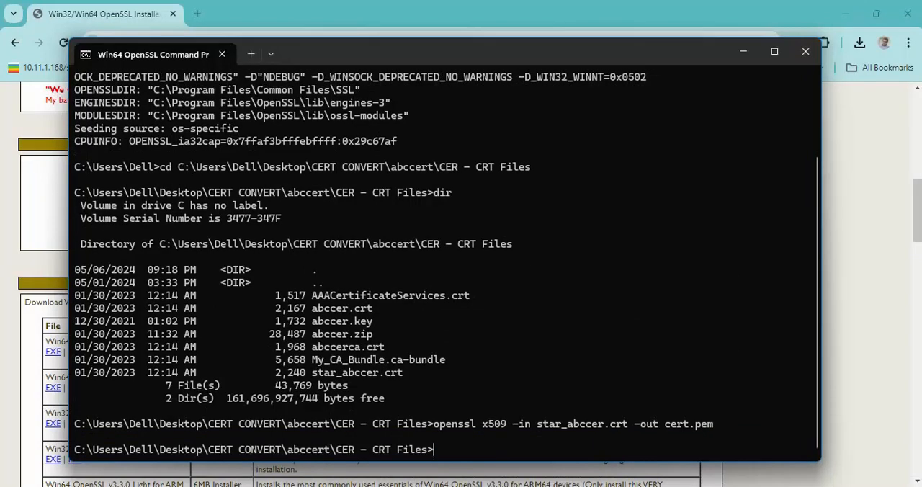
# List the folder to confirm cert.pem exists, then feed cert.pem into the pkcs12 export command
pyautogui.write('dir')
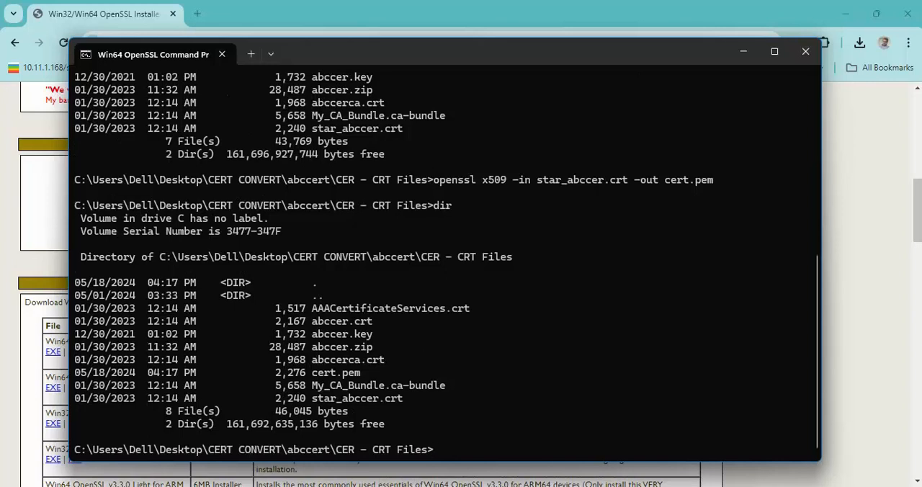
pyautogui.doubleClick(337, 371)
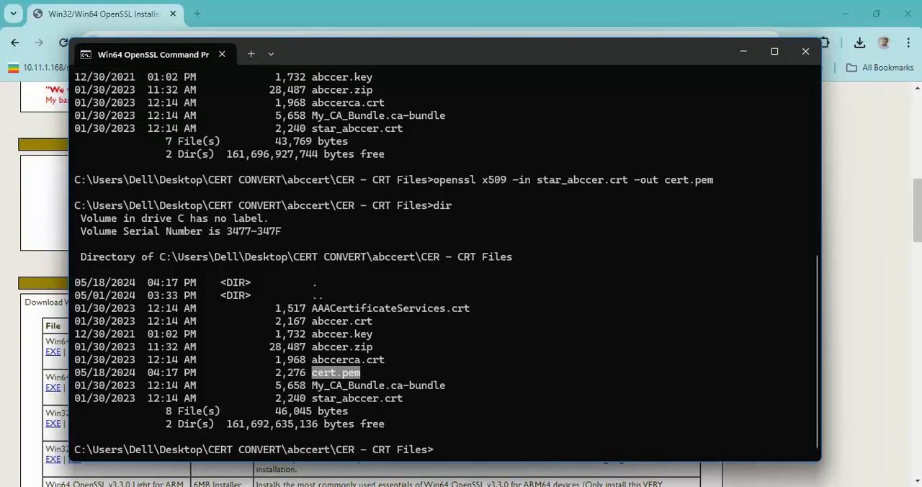
pyautogui.write('cert.pem')
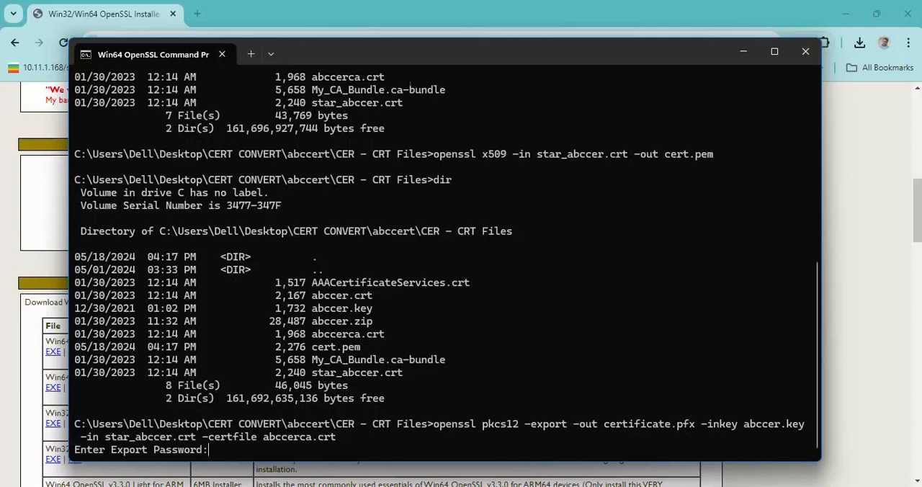
# Submit the export password to create certificate.pfx and confirm it appears in the listing
pyautogui.press('Enter')
pyautogui.write('dir')
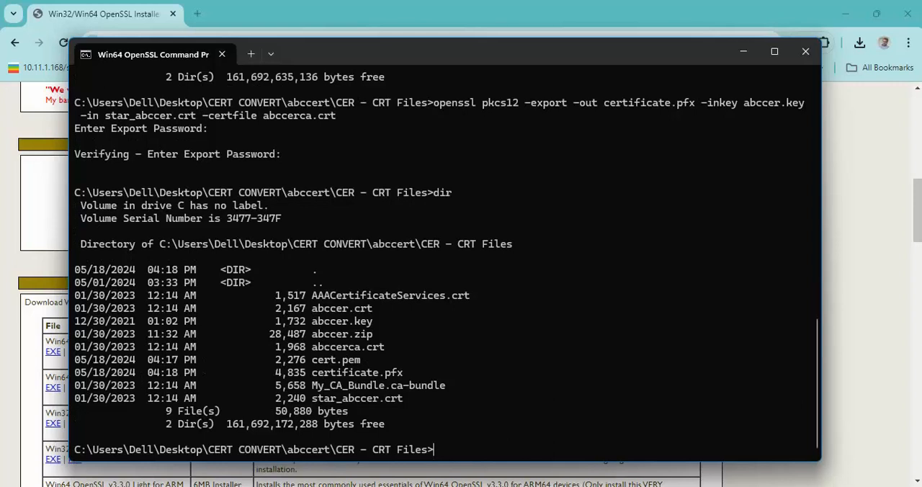
pyautogui.doubleClick(345, 372)
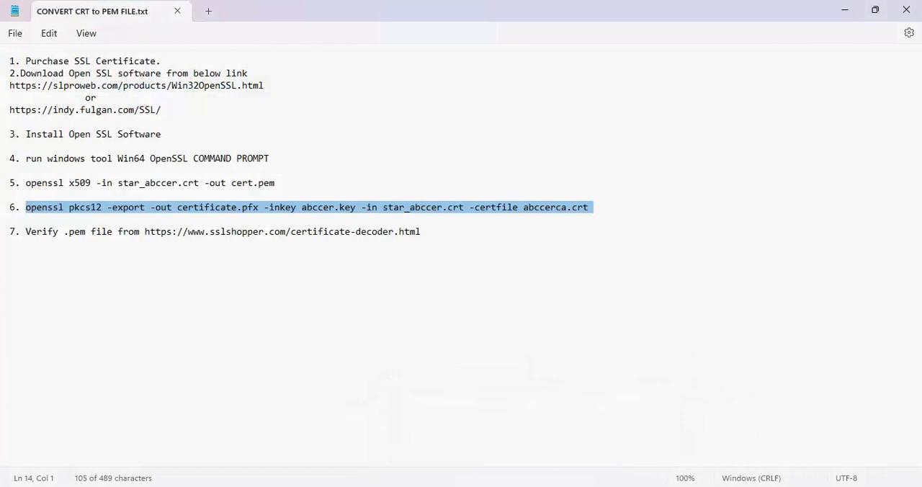
# Select the full sslshopper certificate decoder URL in step 7 of the notes
pyautogui.doubleClick(157, 230)
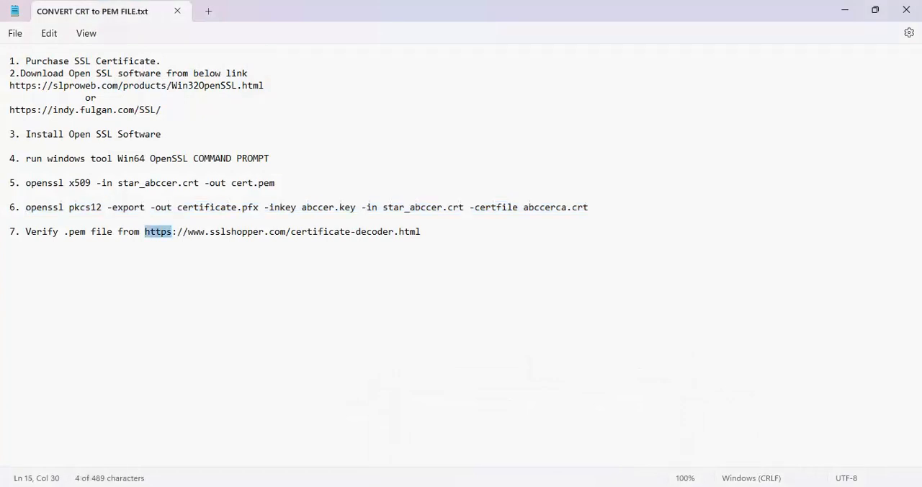
pyautogui.moveTo(144, 230); pyautogui.dragTo(421, 231)
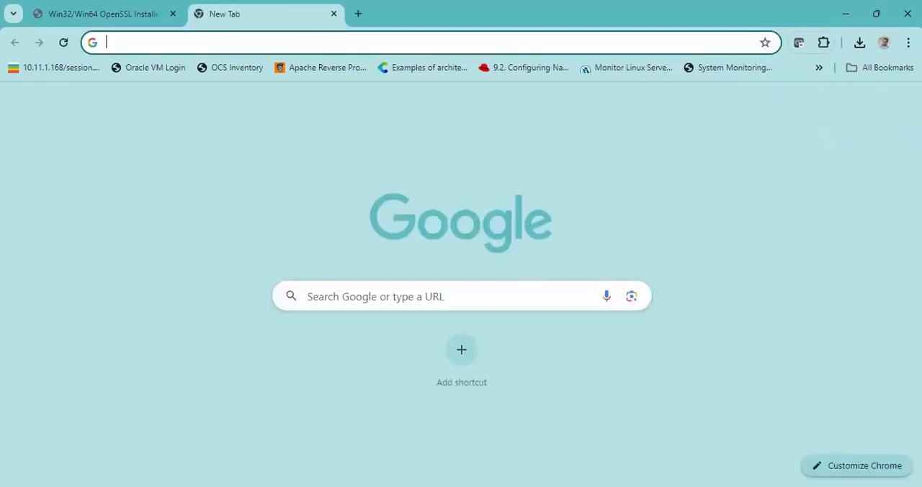
# Load sslshopper.com/certificate-decoder.html and place the cursor in the Paste Certificate Text box
pyautogui.write('https://www.sslshopper.com/certificate-decoder.html')
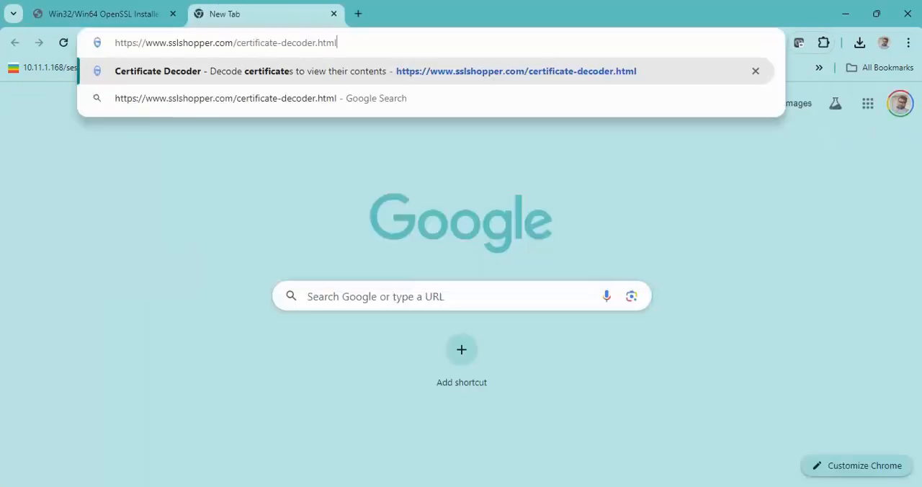
pyautogui.press('Enter')
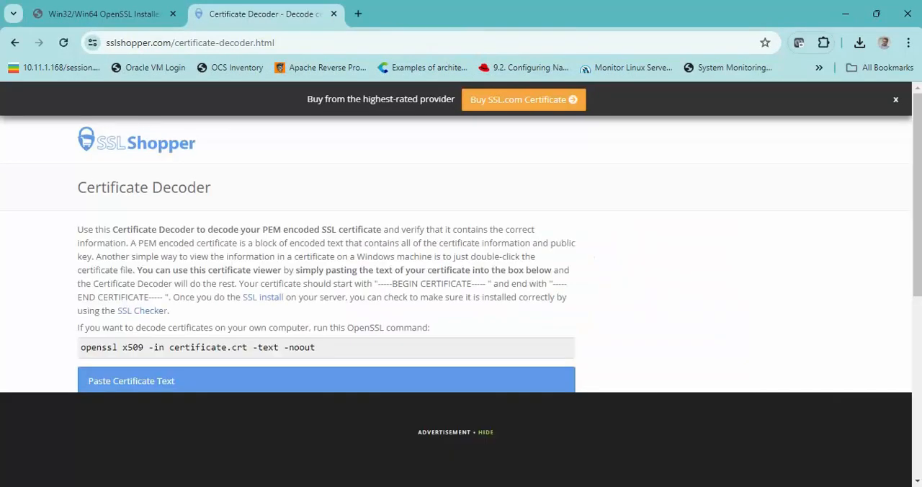
pyautogui.scroll(-3)
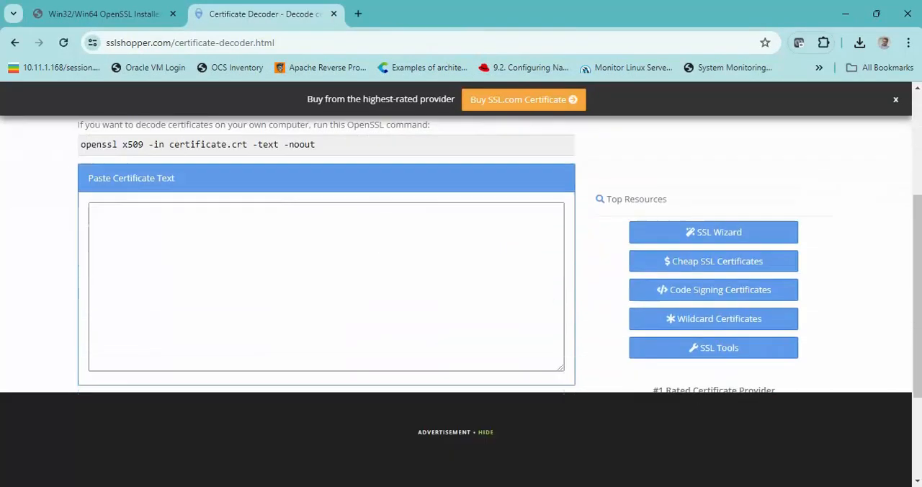
pyautogui.click(325, 285)
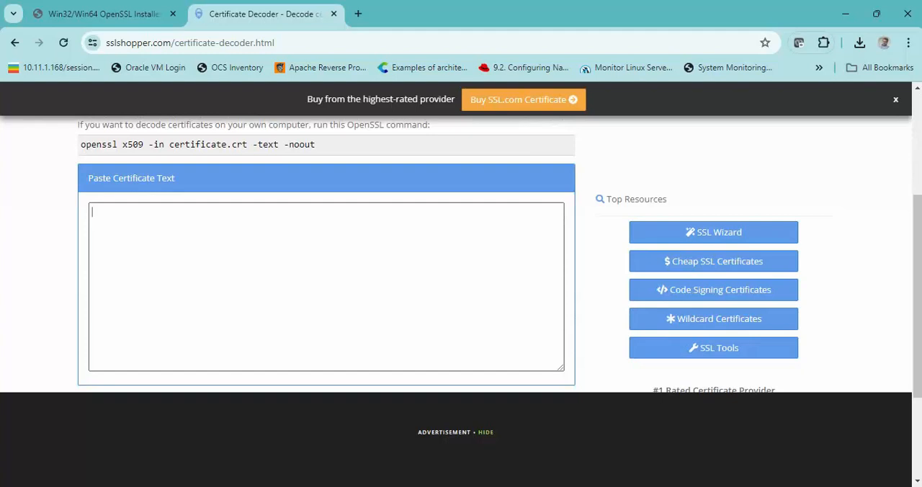